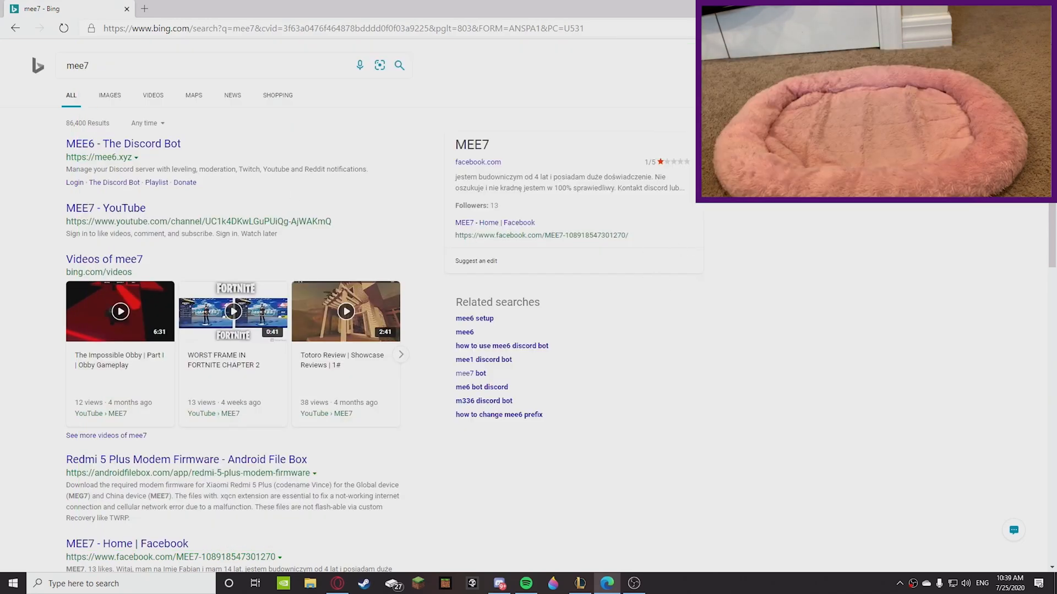
# Step: Go to the MEE6 bot website and authorize it on the Discord account
pyautogui.click(123, 143)
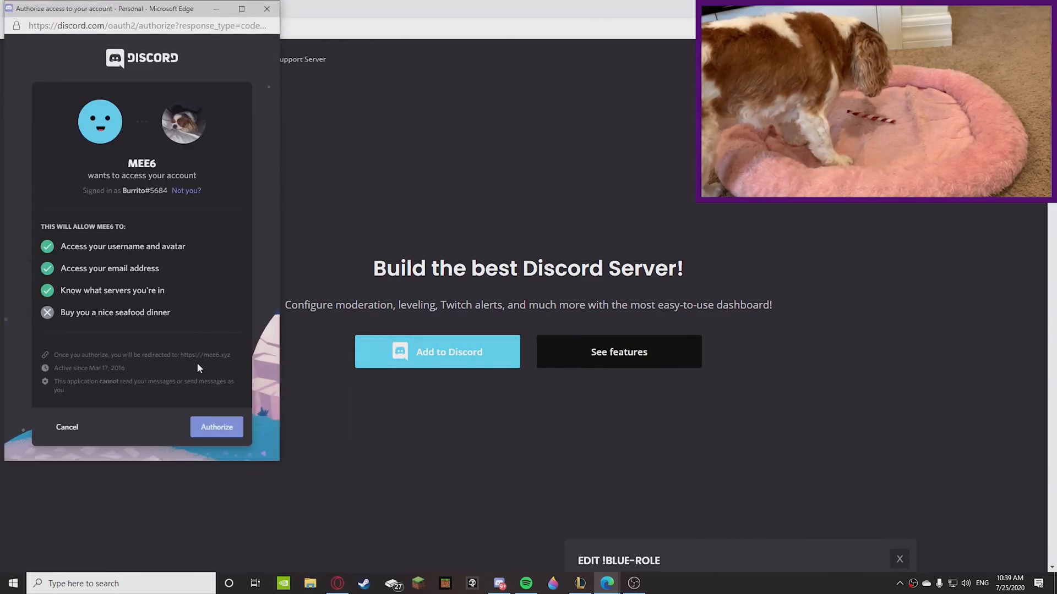
pyautogui.click(216, 427)
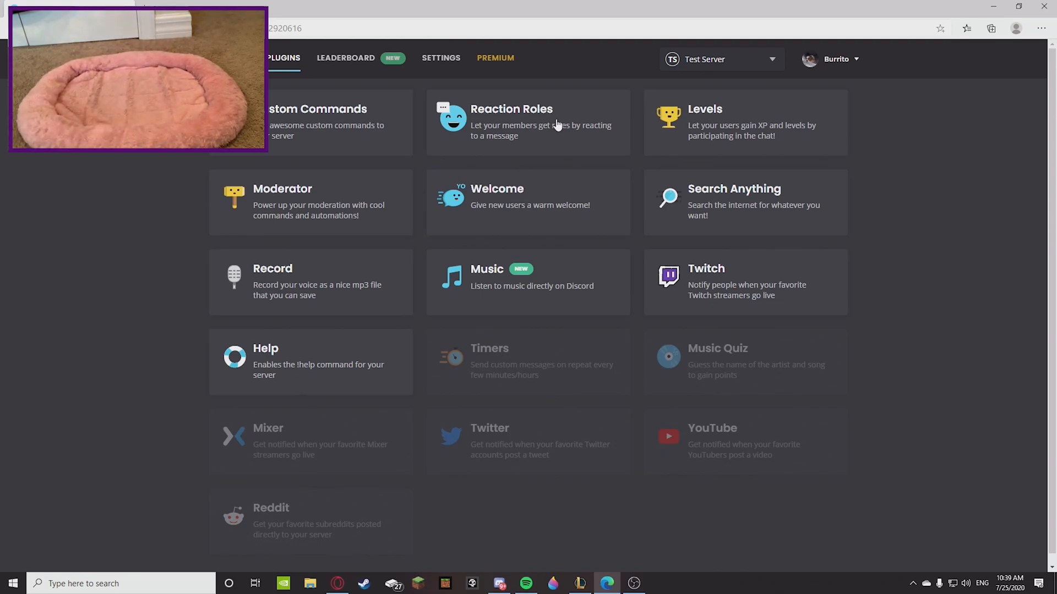
pyautogui.moveTo(524, 205)
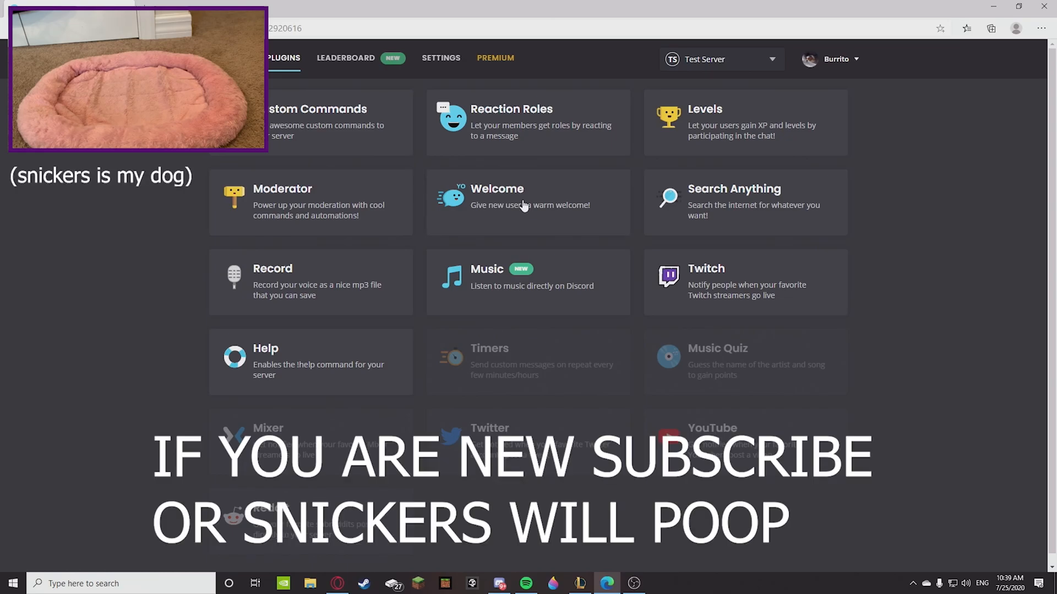
# Step: Reach the welcome card customization section of the Welcome plugin and select its Title text
pyautogui.click(523, 203)
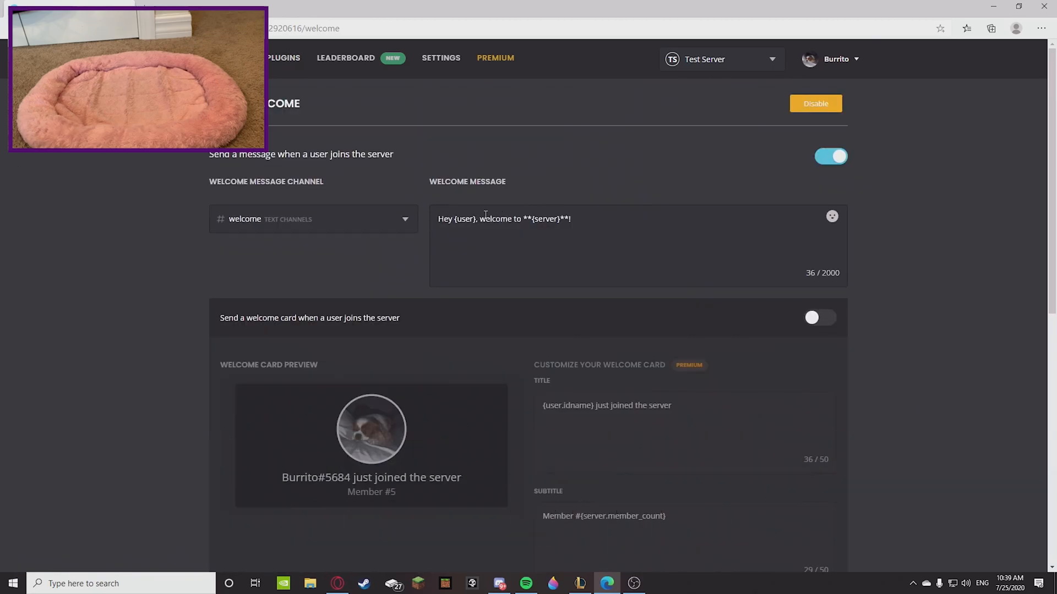
pyautogui.scroll(-3)
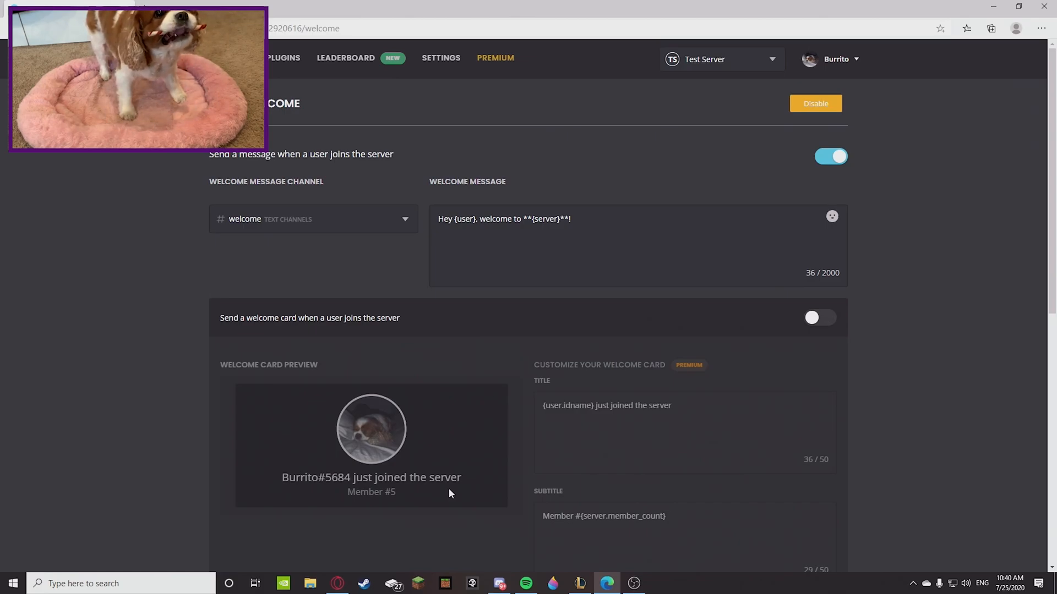
pyautogui.scroll(-3)
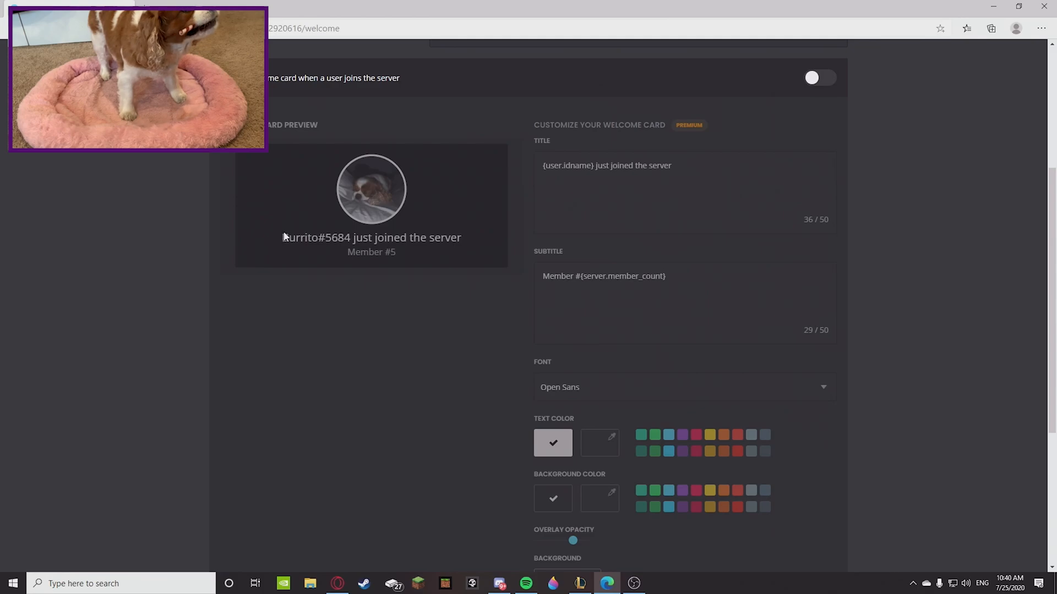
pyautogui.tripleClick(606, 165)
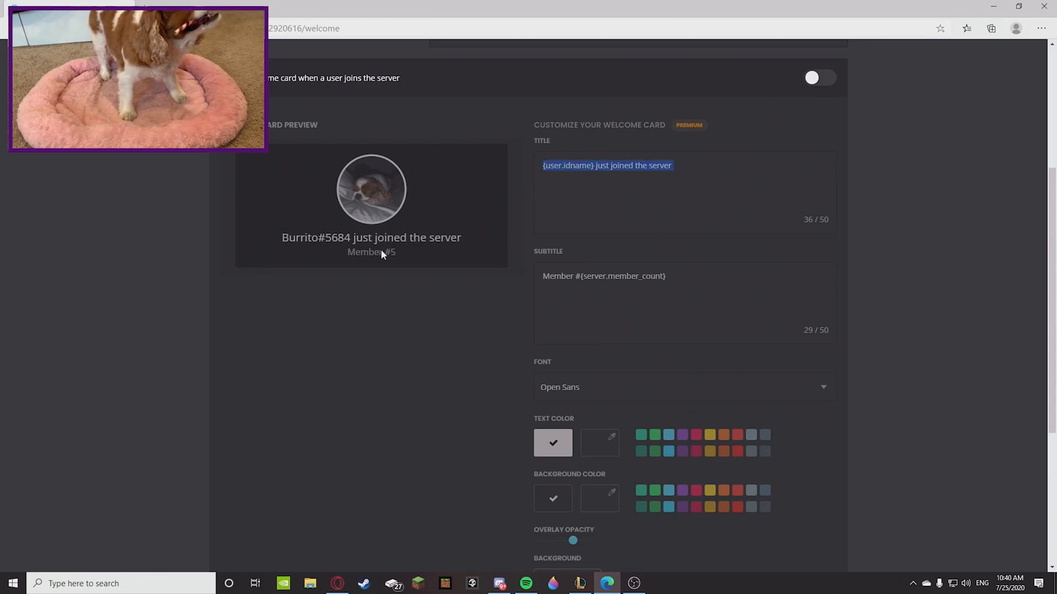
pyautogui.moveTo(377, 192)
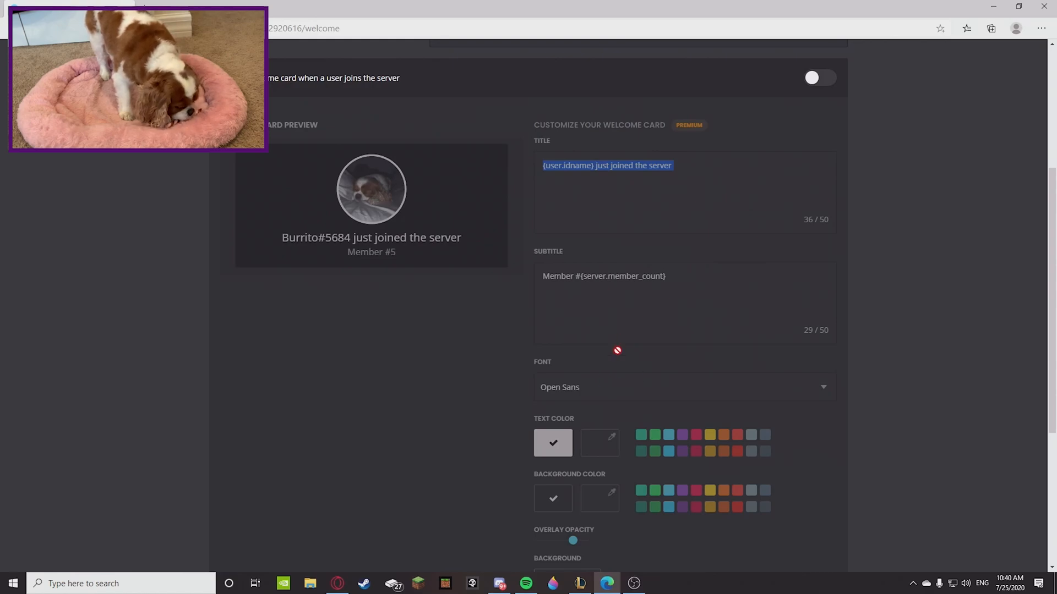
pyautogui.moveTo(367, 224)
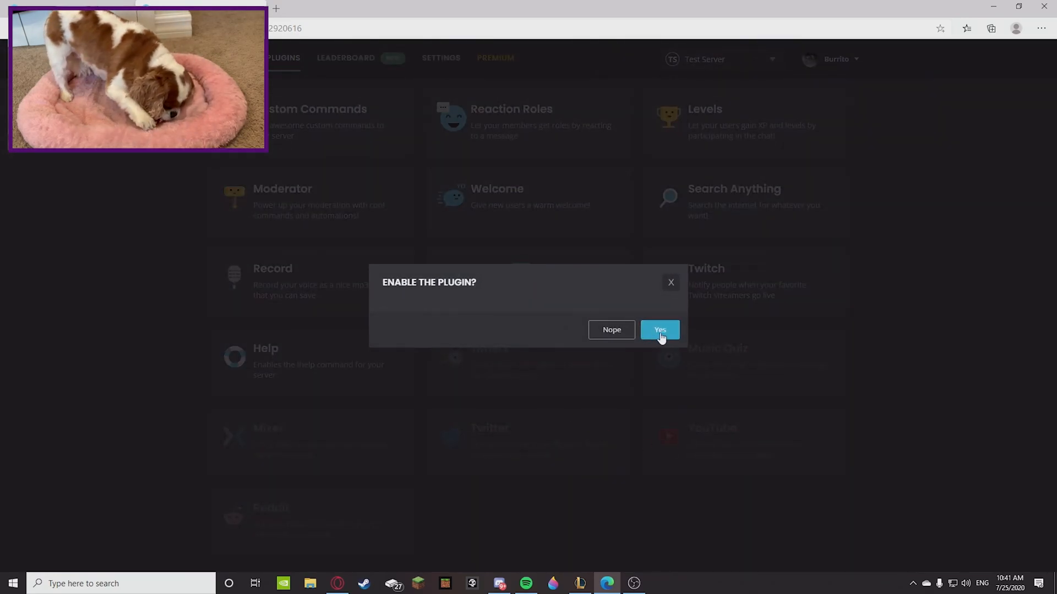
# Step: Confirm Yes to enable the plugin for the Test Server
pyautogui.click(659, 331)
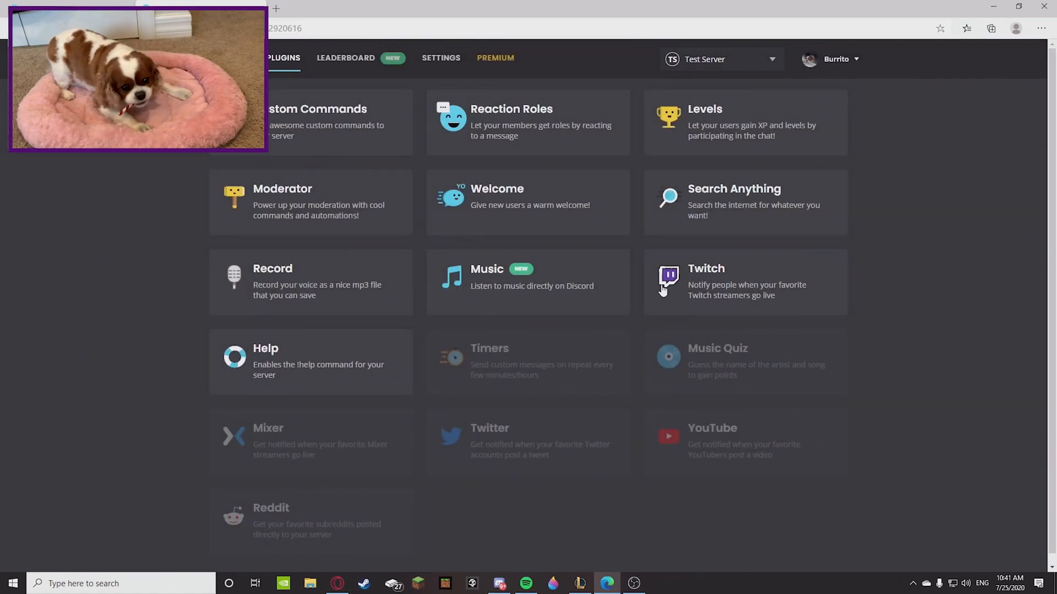
pyautogui.moveTo(632, 251)
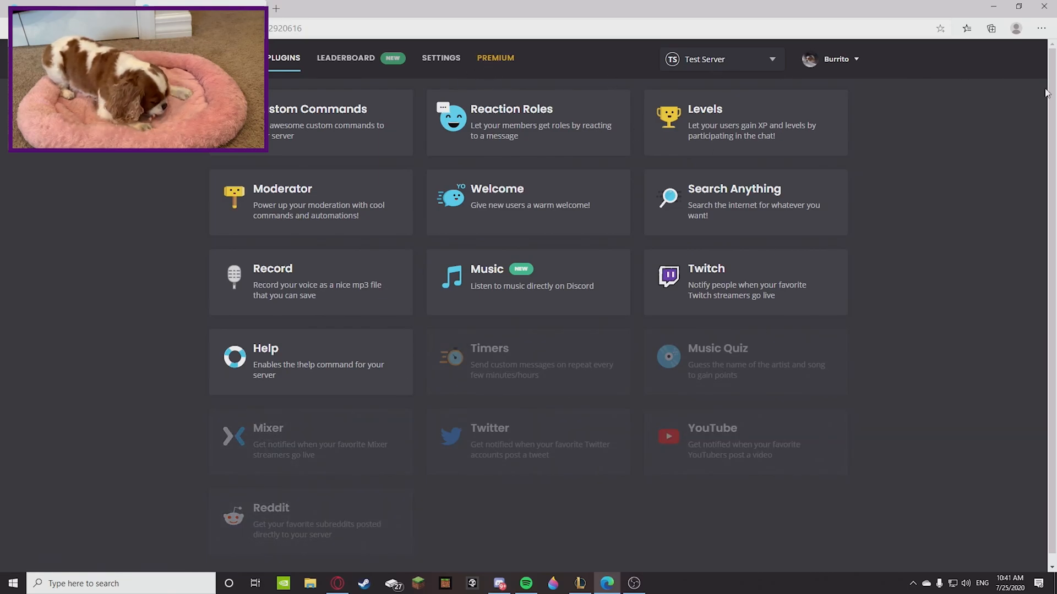
pyautogui.moveTo(845, 113)
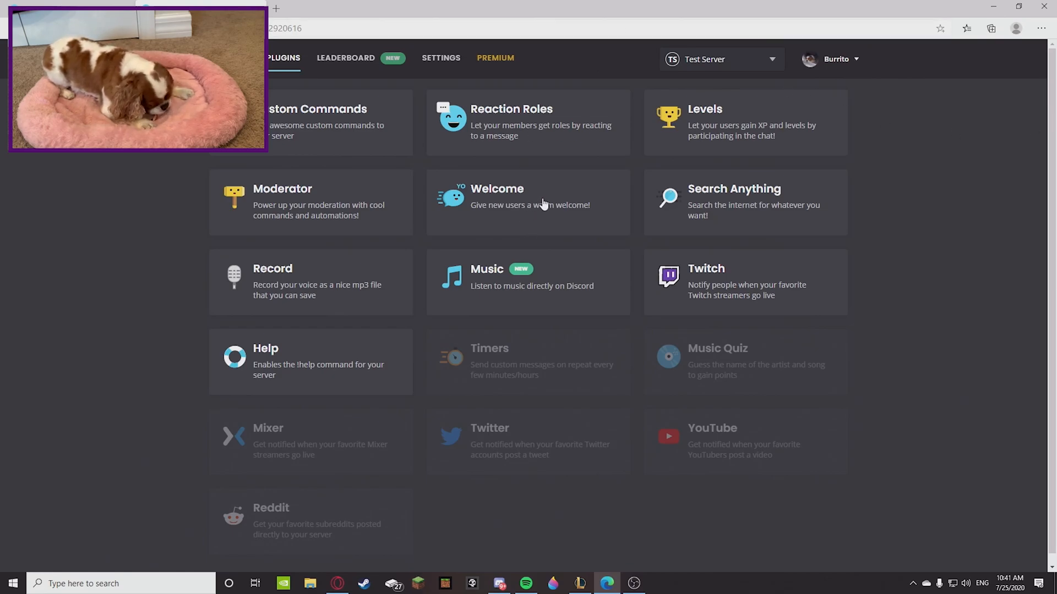
# Step: In the Welcome plugin, switch on 'Send a welcome card' for users joining the server
pyautogui.click(528, 202)
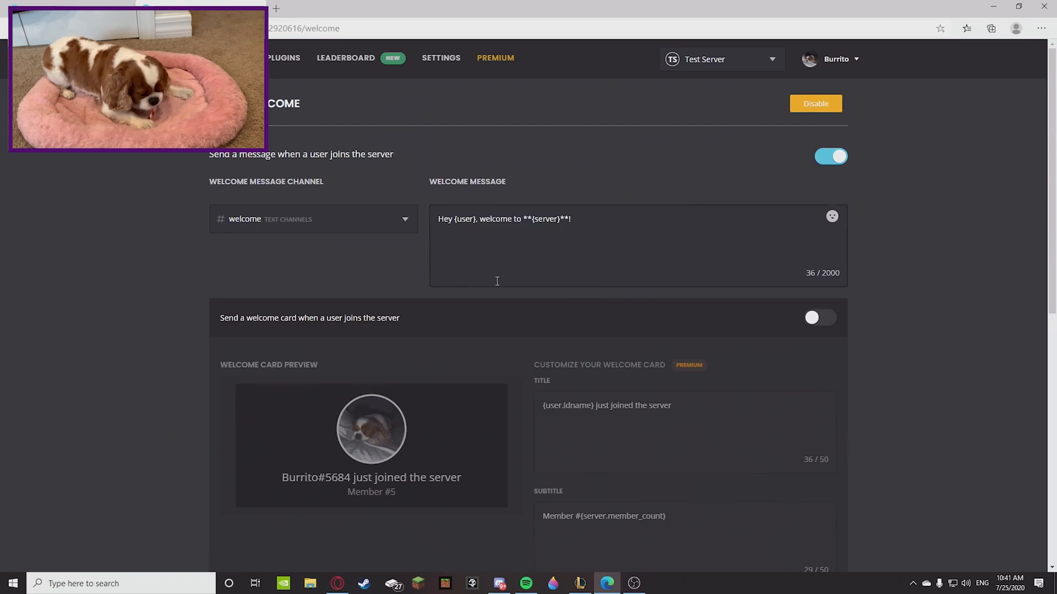
pyautogui.moveTo(247, 317); pyautogui.dragTo(398, 317)
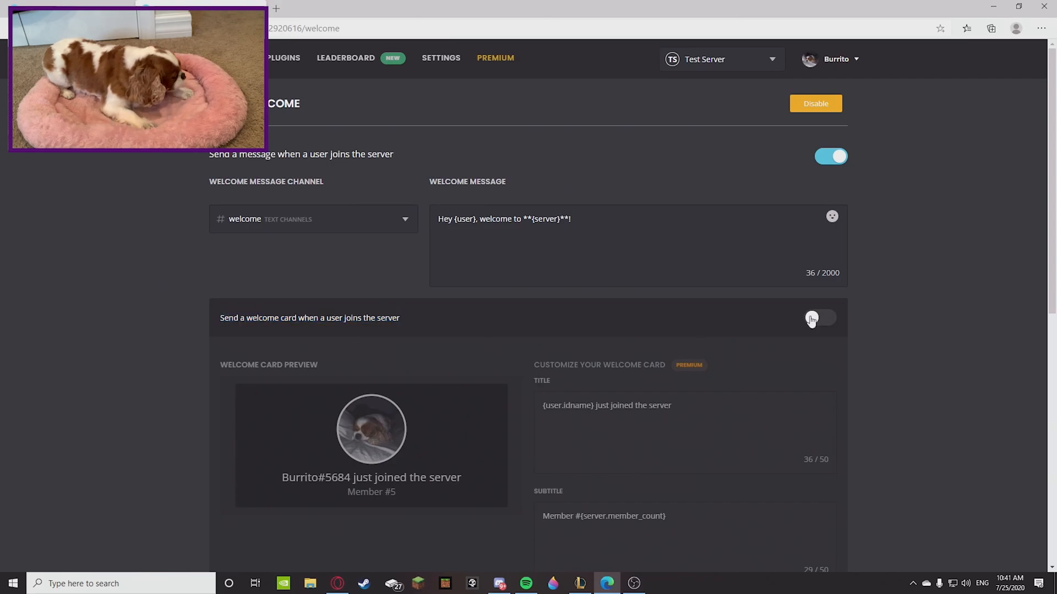
pyautogui.click(813, 317)
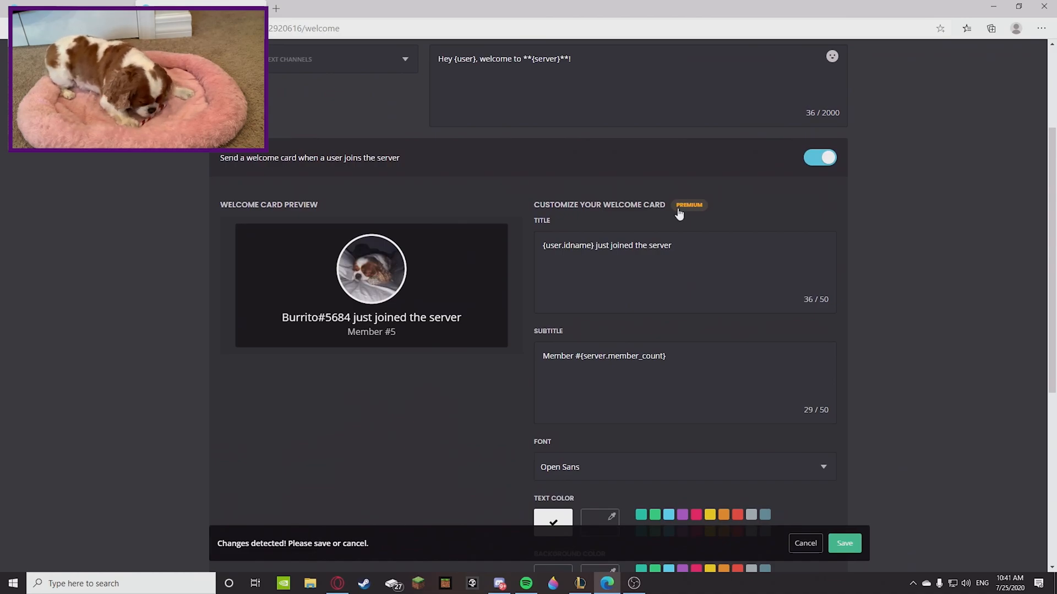
pyautogui.scroll(-3)
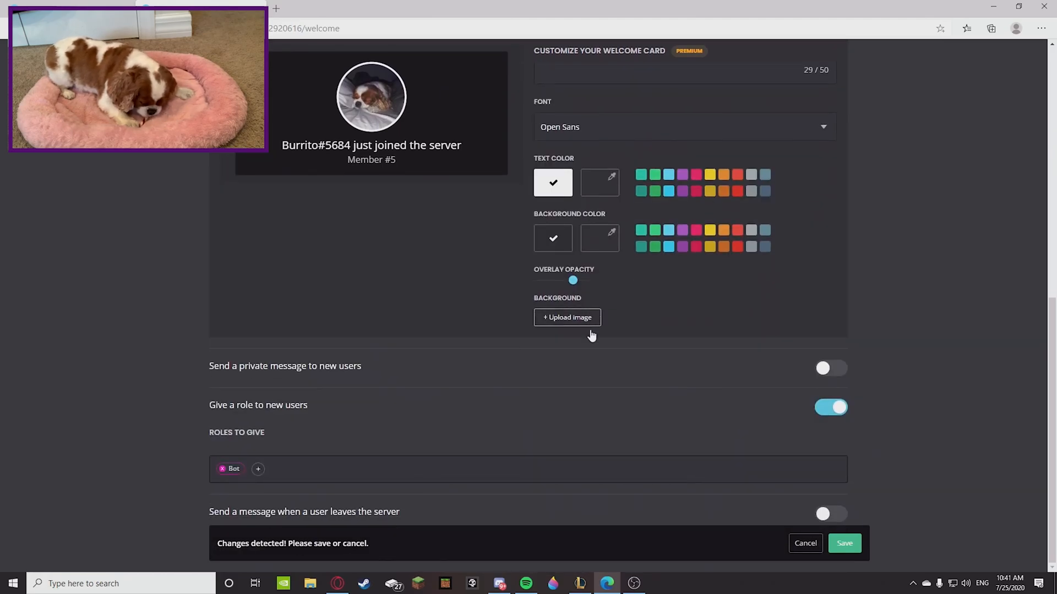
pyautogui.moveTo(568, 330)
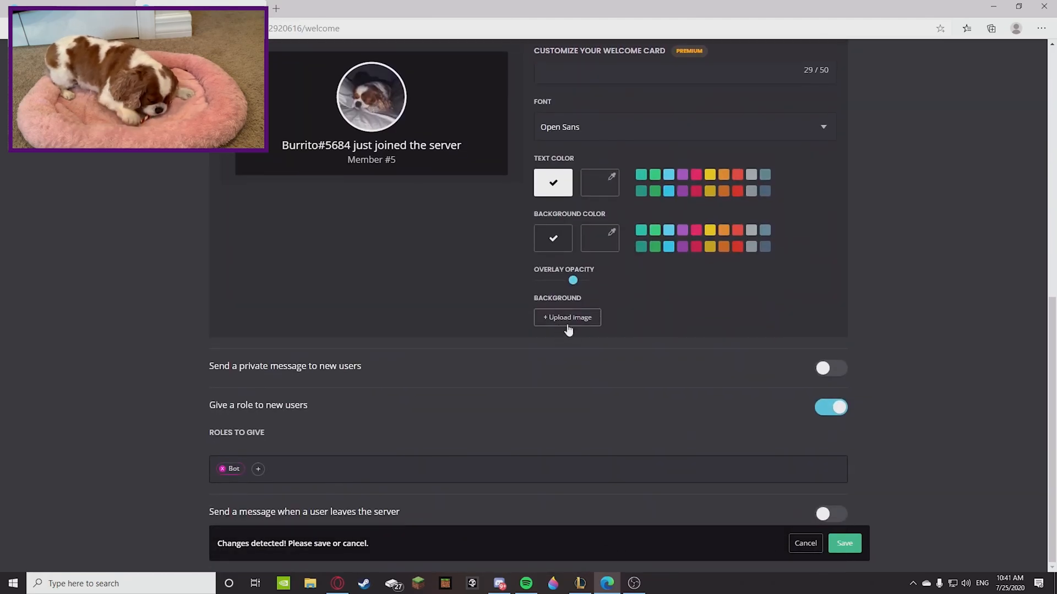
# Step: Upload the burrito image as the card background, shrinking and positioning it in the crop frame
pyautogui.click(567, 317)
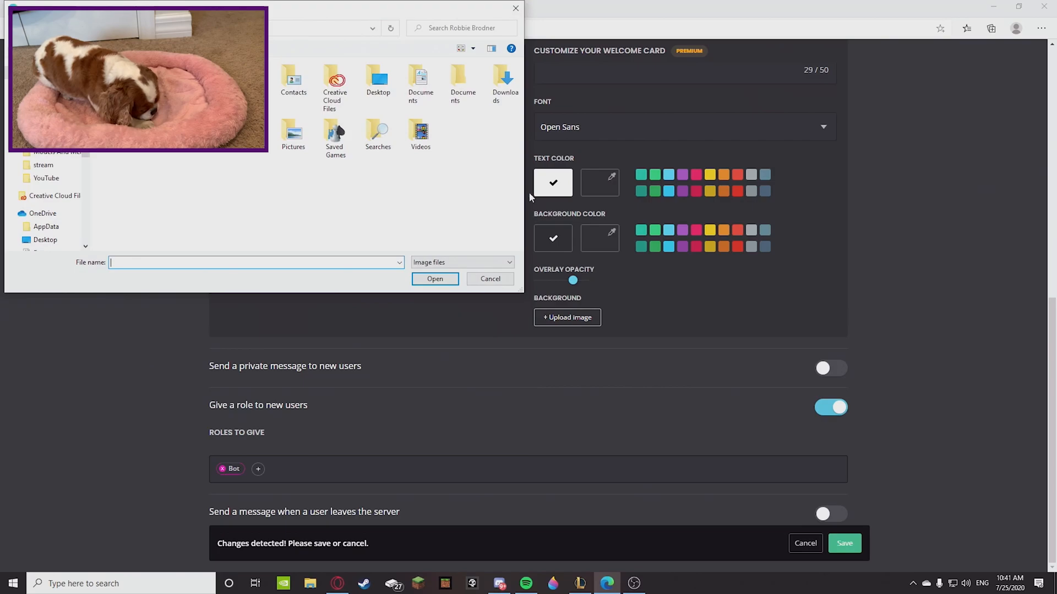
pyautogui.moveTo(495, 163)
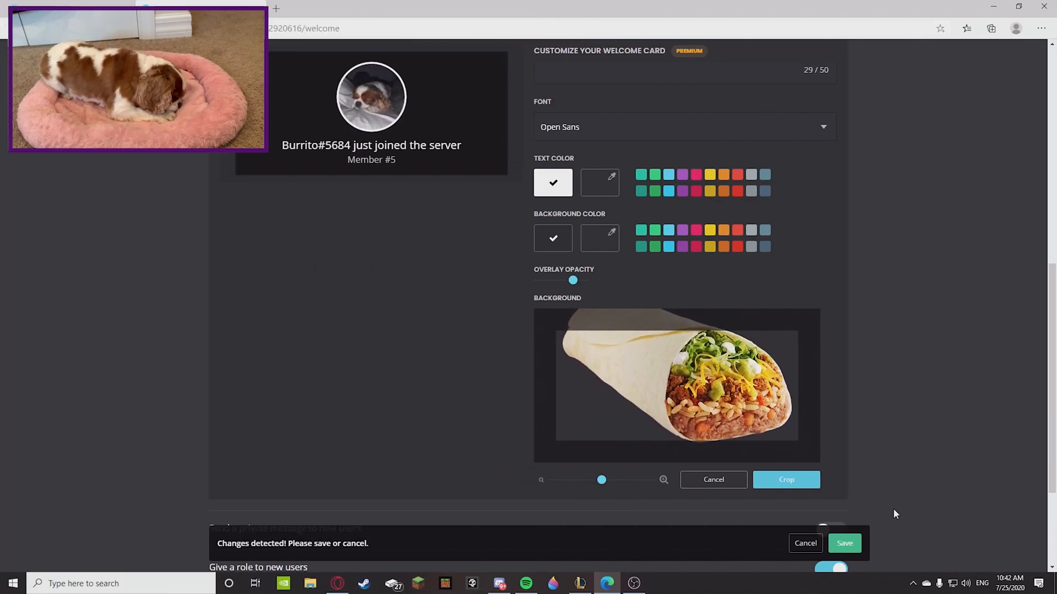
pyautogui.moveTo(602, 480); pyautogui.dragTo(651, 480)
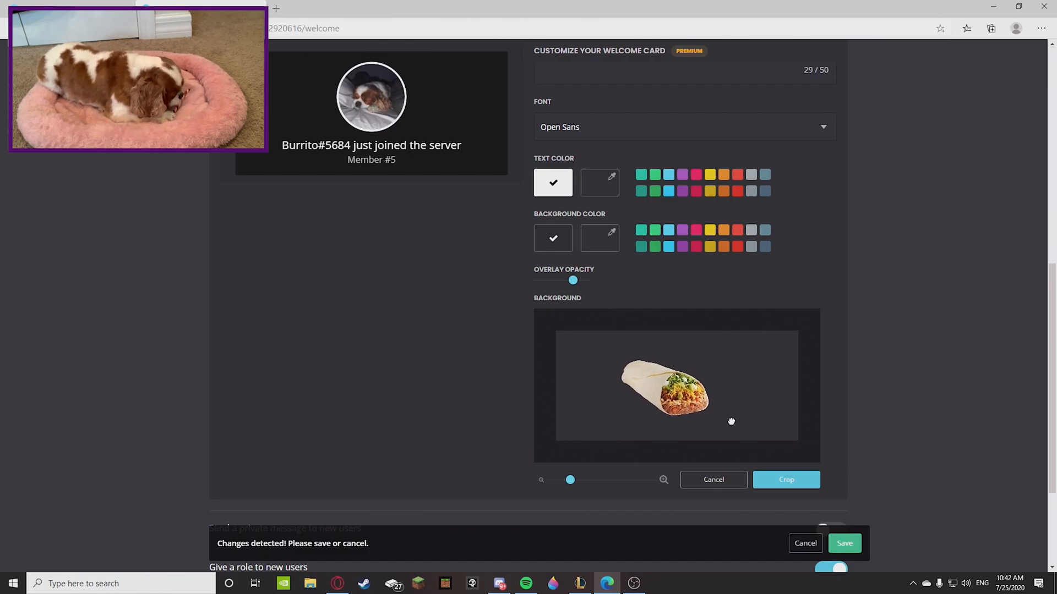
pyautogui.moveTo(731, 421); pyautogui.dragTo(709, 435)
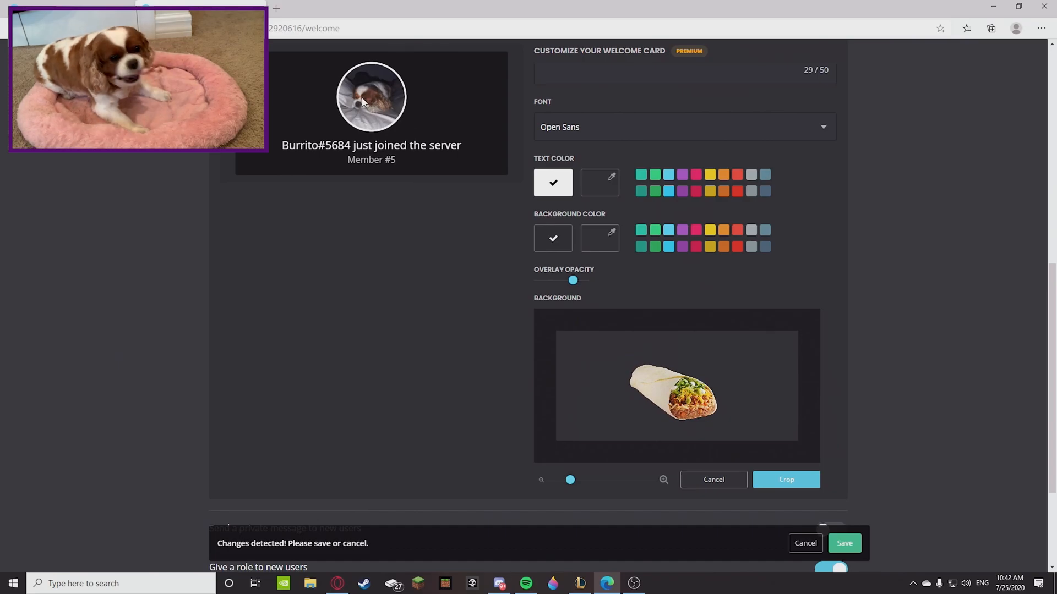
pyautogui.moveTo(673, 394); pyautogui.dragTo(623, 387)
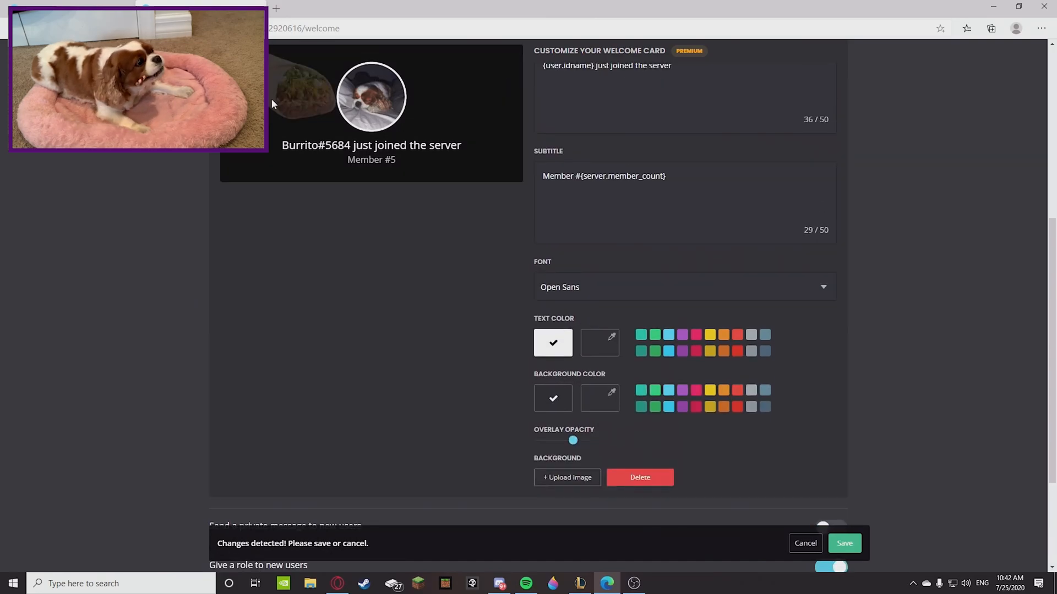
pyautogui.moveTo(293, 117)
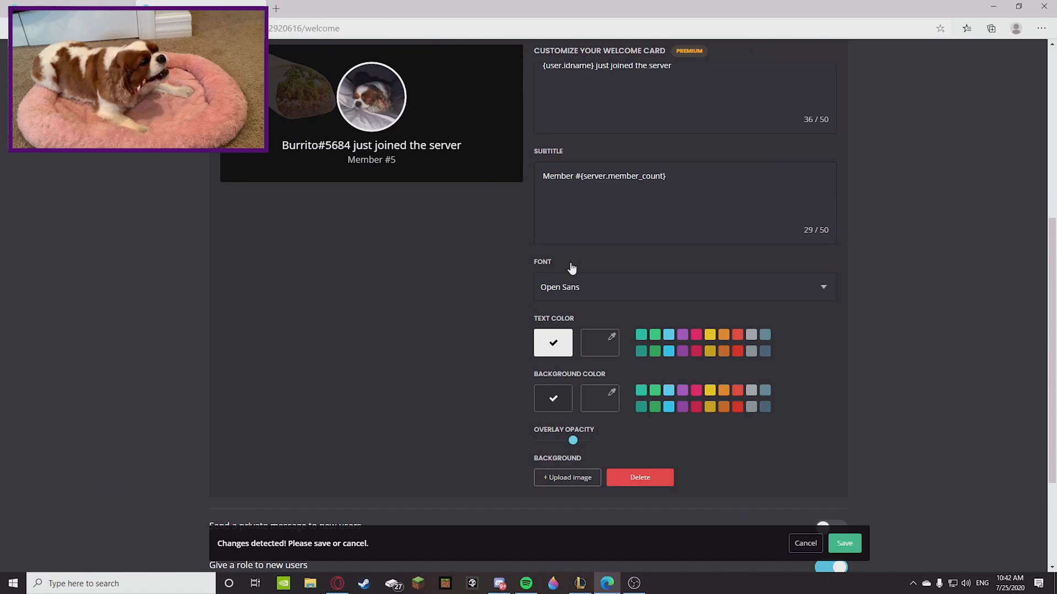
# Step: Set the card text to dark red and pick the blue background colour swatch
pyautogui.scroll(-3)
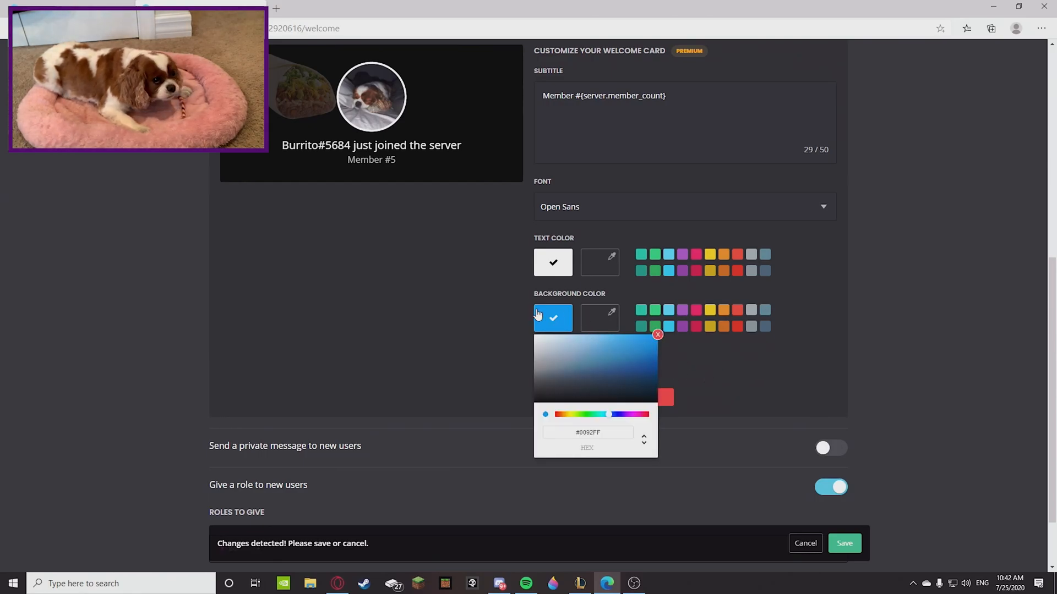
pyautogui.click(600, 262)
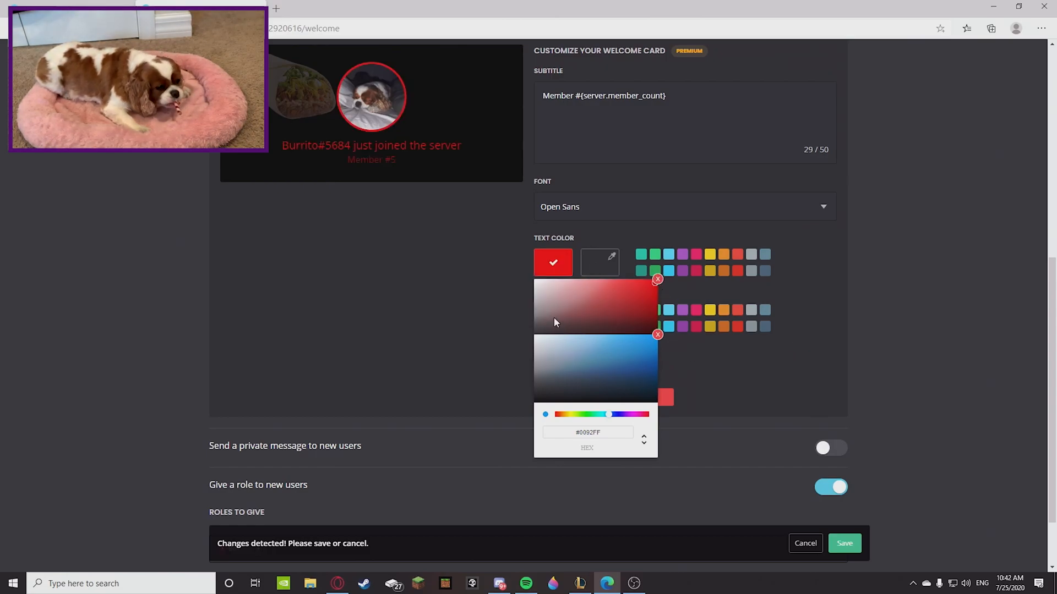
pyautogui.moveTo(786, 414)
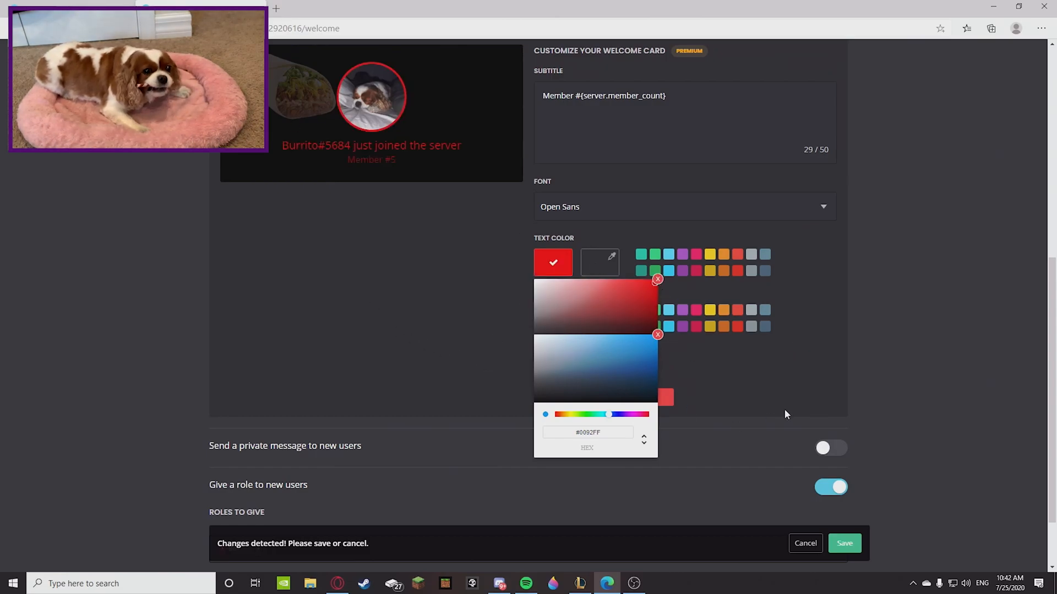
pyautogui.moveTo(729, 378)
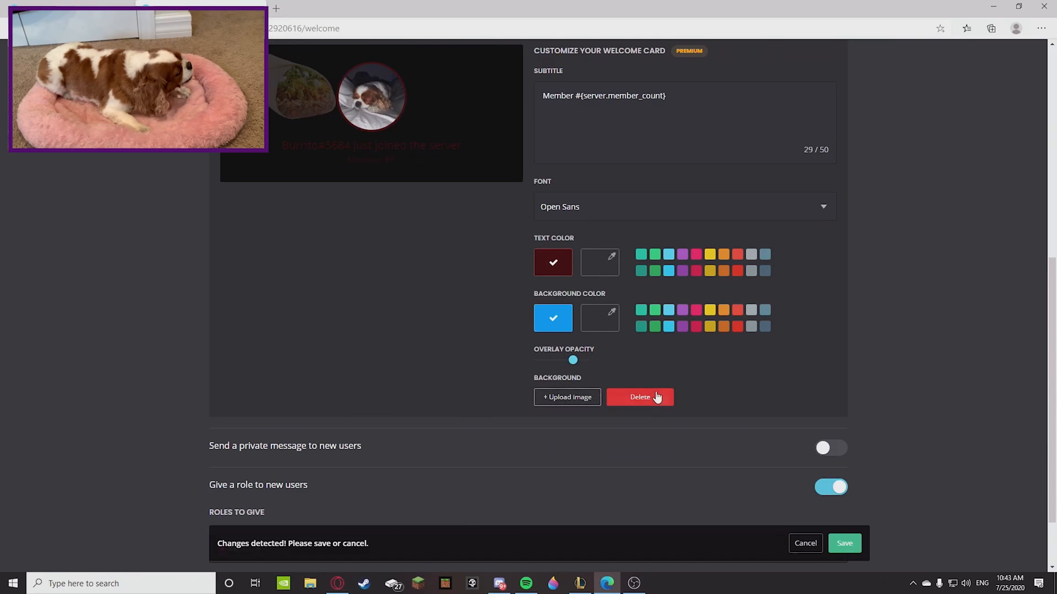
# Step: Delete the burrito background image and make the card text yellow
pyautogui.click(640, 396)
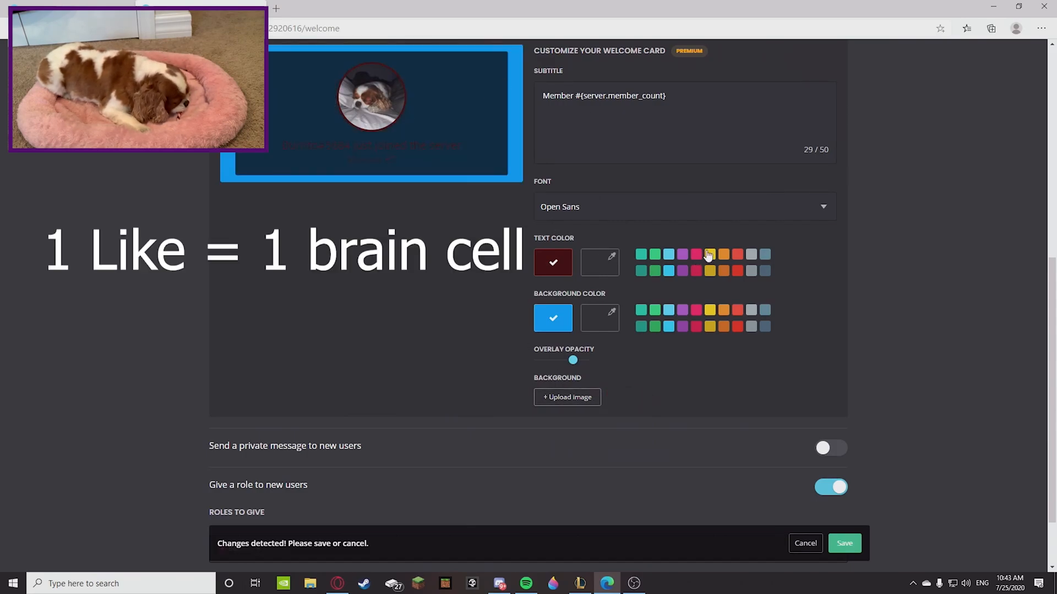
pyautogui.click(709, 254)
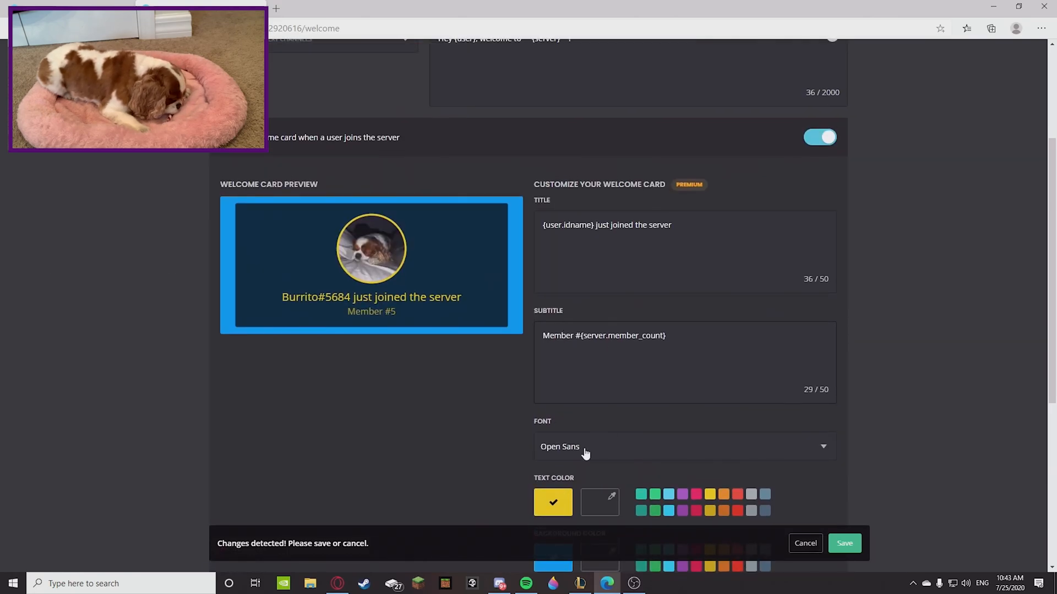
# Step: Change the welcome card font to Anton
pyautogui.click(685, 447)
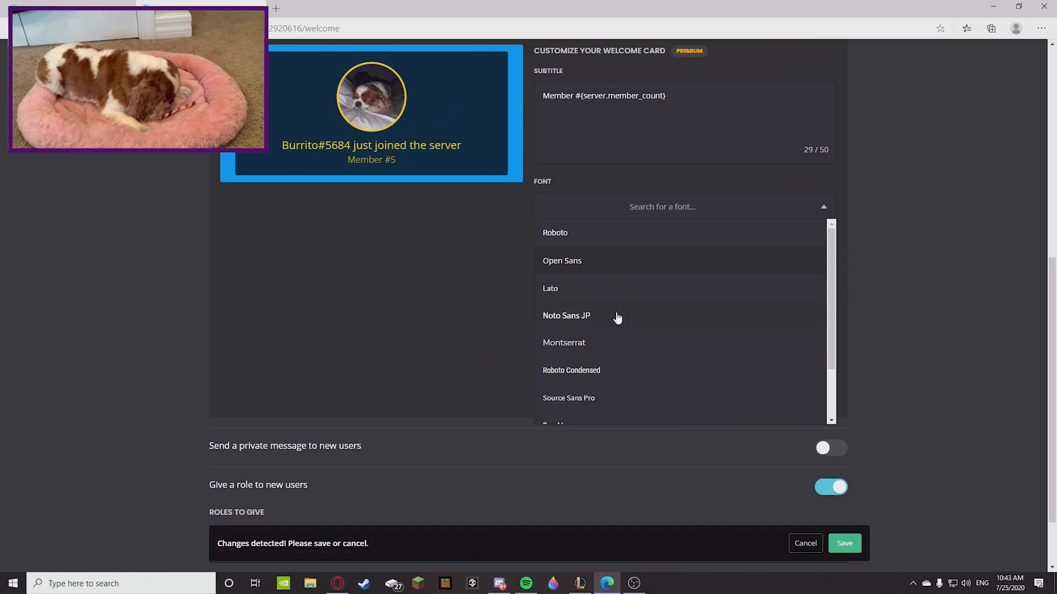
pyautogui.scroll(-3)
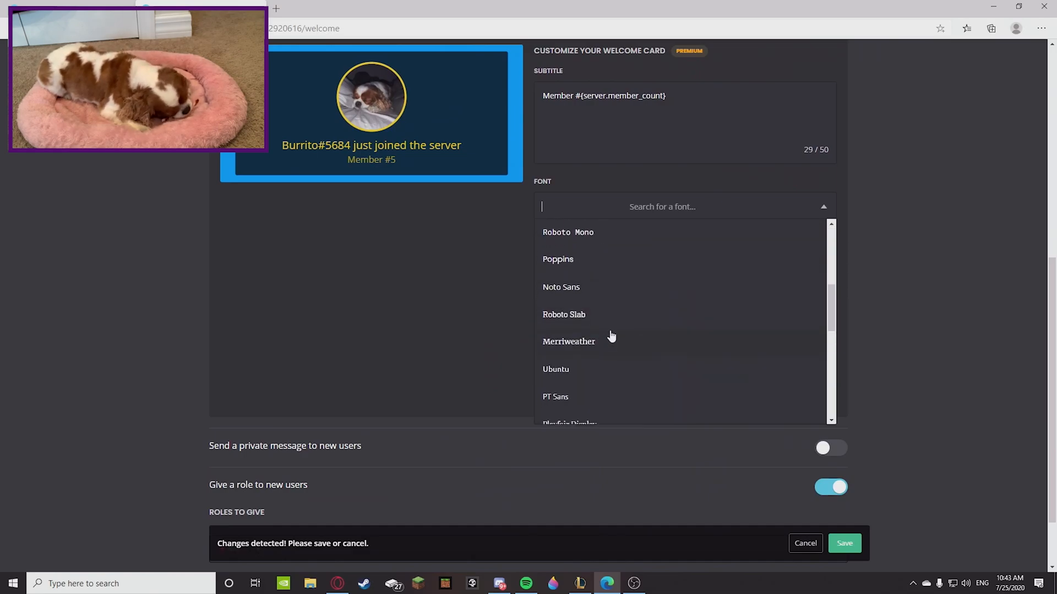
pyautogui.scroll(-3)
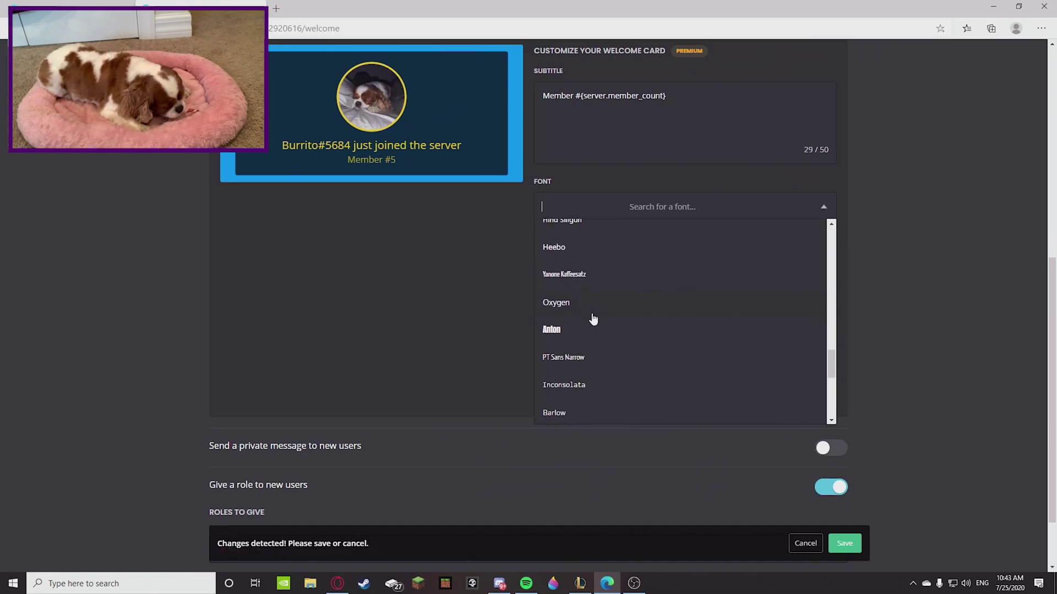
pyautogui.click(552, 330)
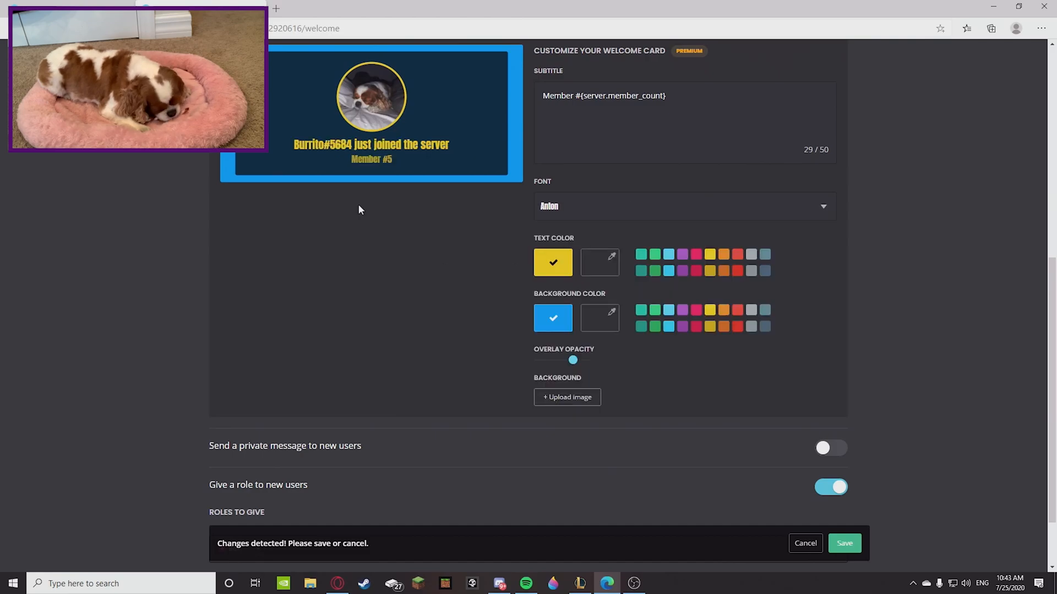
pyautogui.scroll(-3)
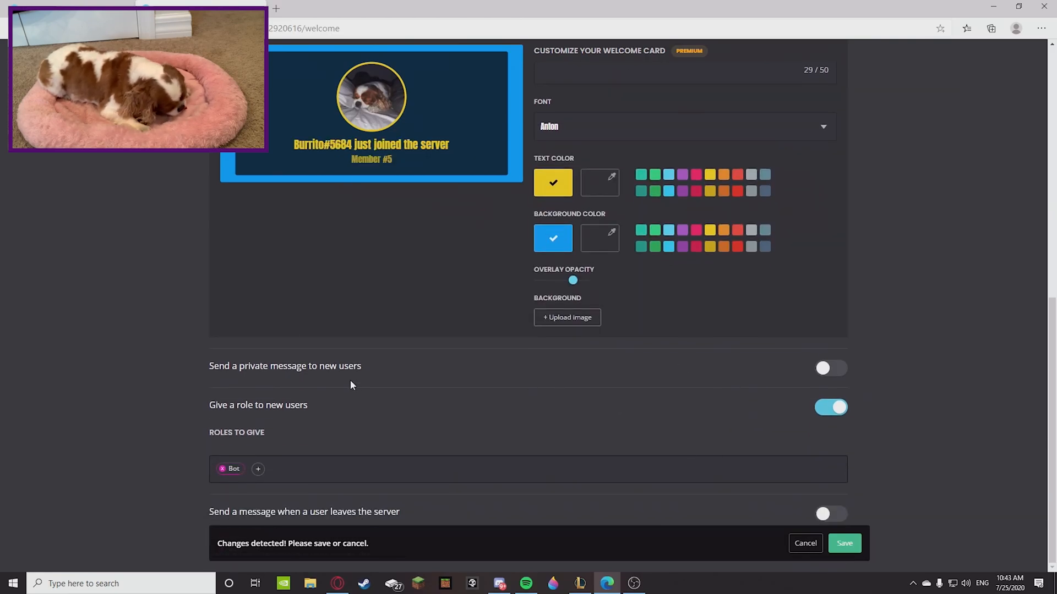
pyautogui.click(845, 544)
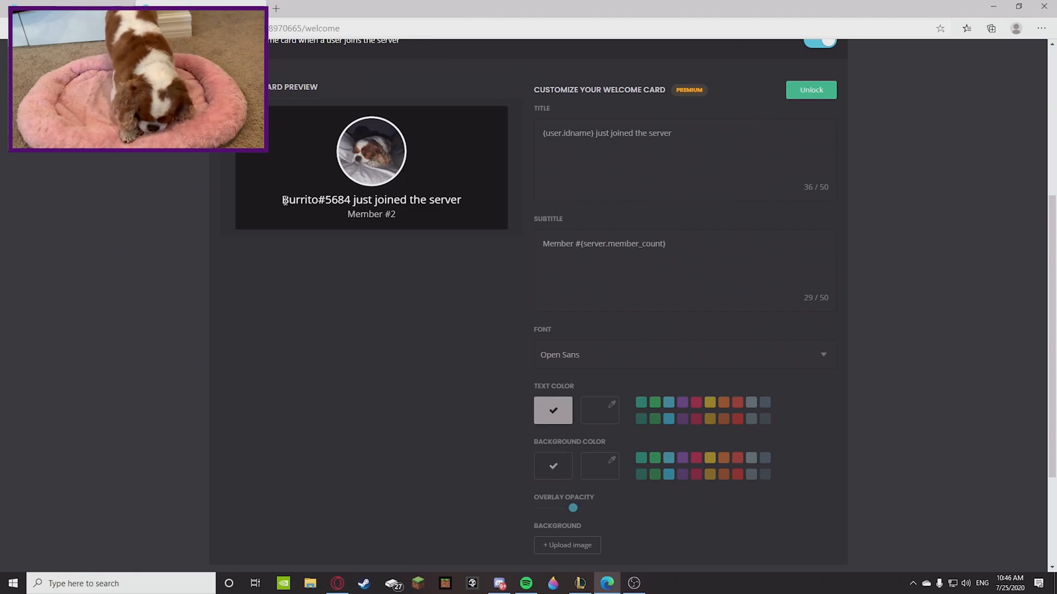
pyautogui.moveTo(283, 200); pyautogui.dragTo(441, 199)
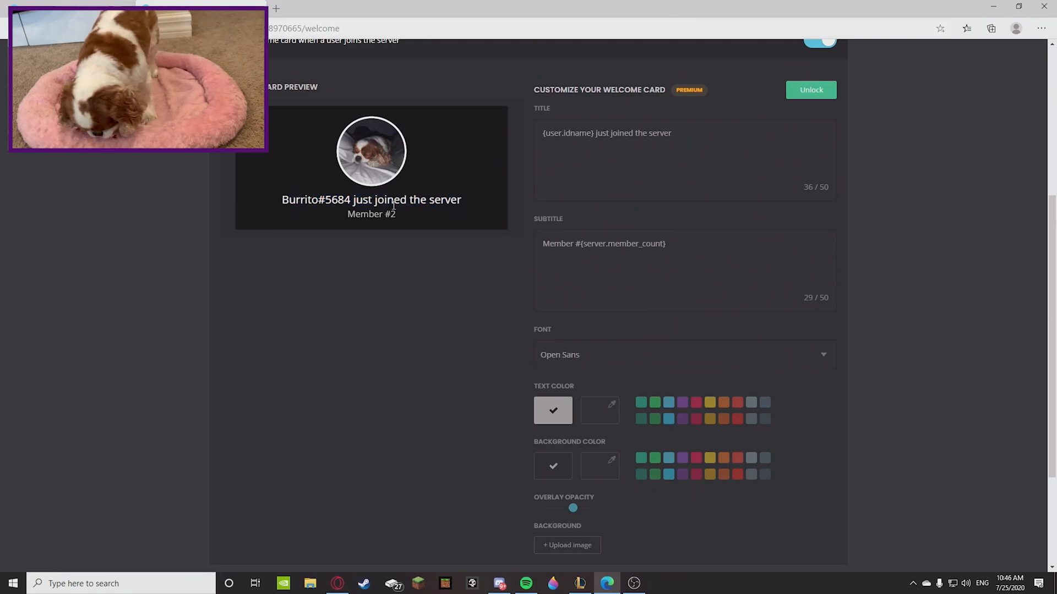
pyautogui.moveTo(281, 199); pyautogui.dragTo(411, 214)
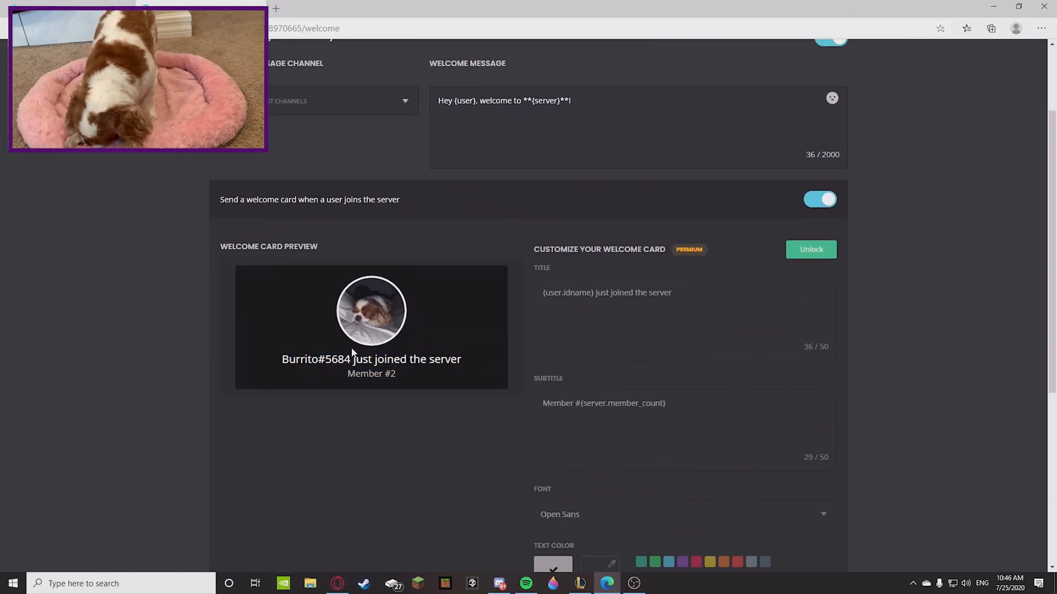
pyautogui.moveTo(656, 236)
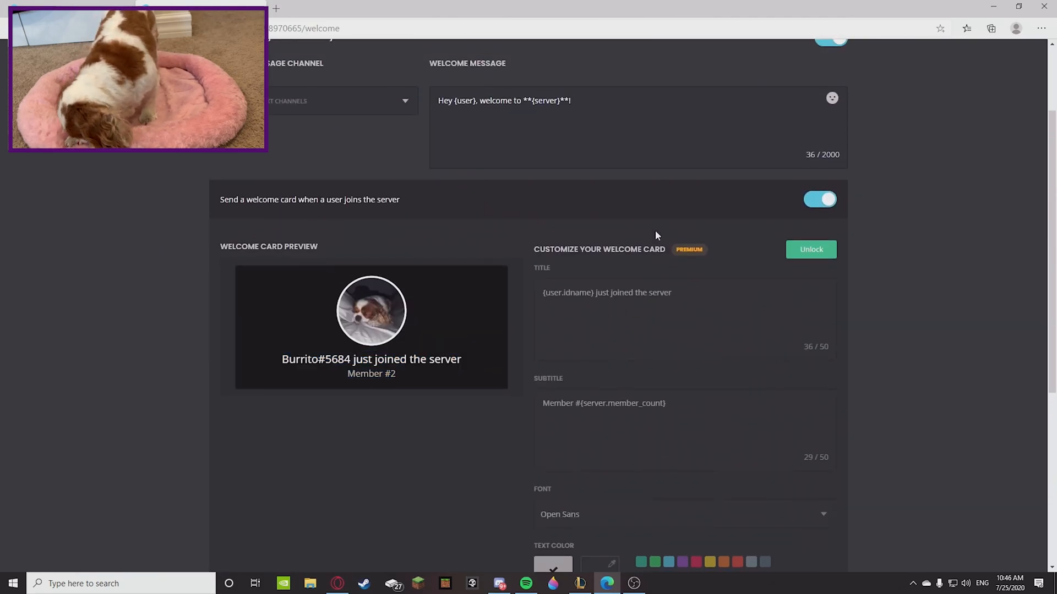
pyautogui.moveTo(207, 186)
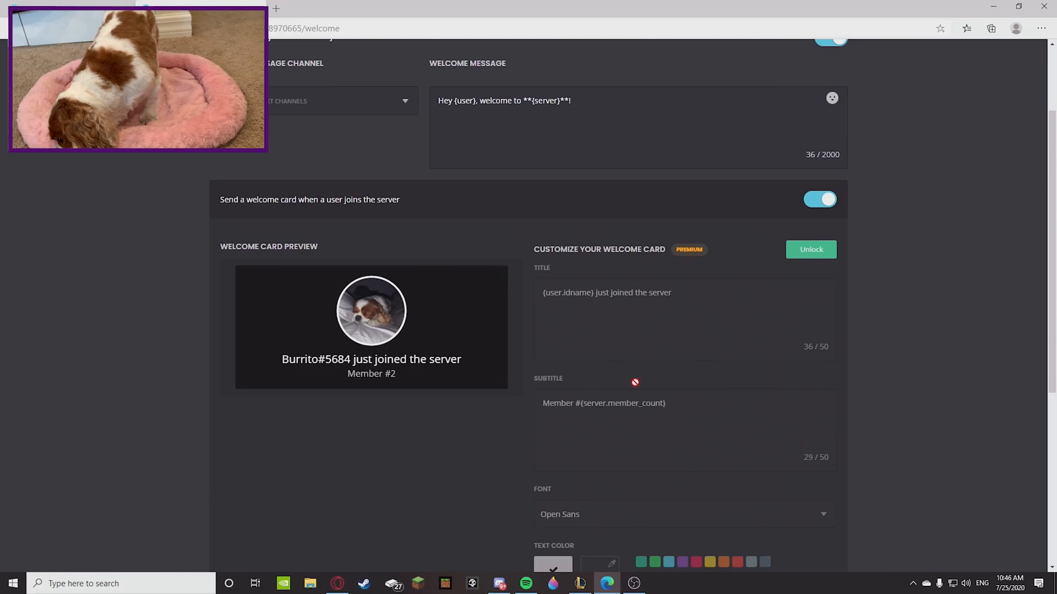
pyautogui.scroll(-3)
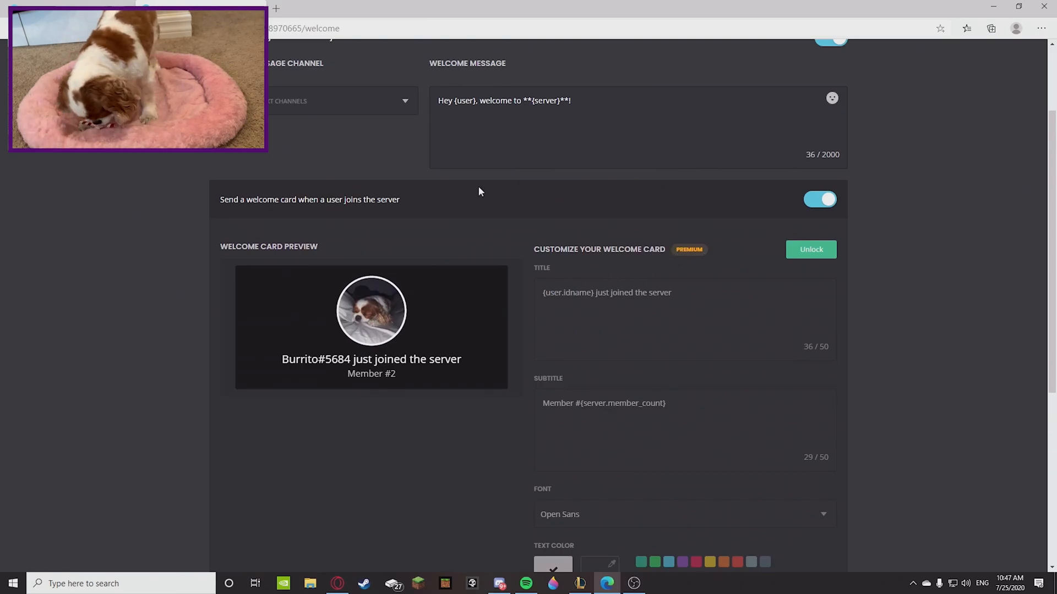
pyautogui.moveTo(296, 378)
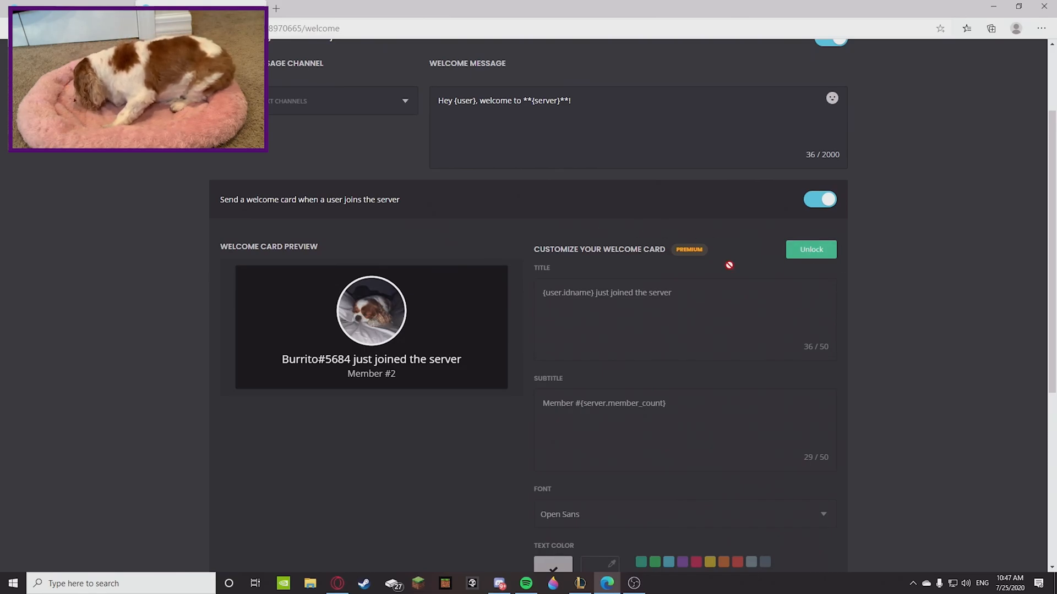
pyautogui.moveTo(591, 249); pyautogui.dragTo(664, 249)
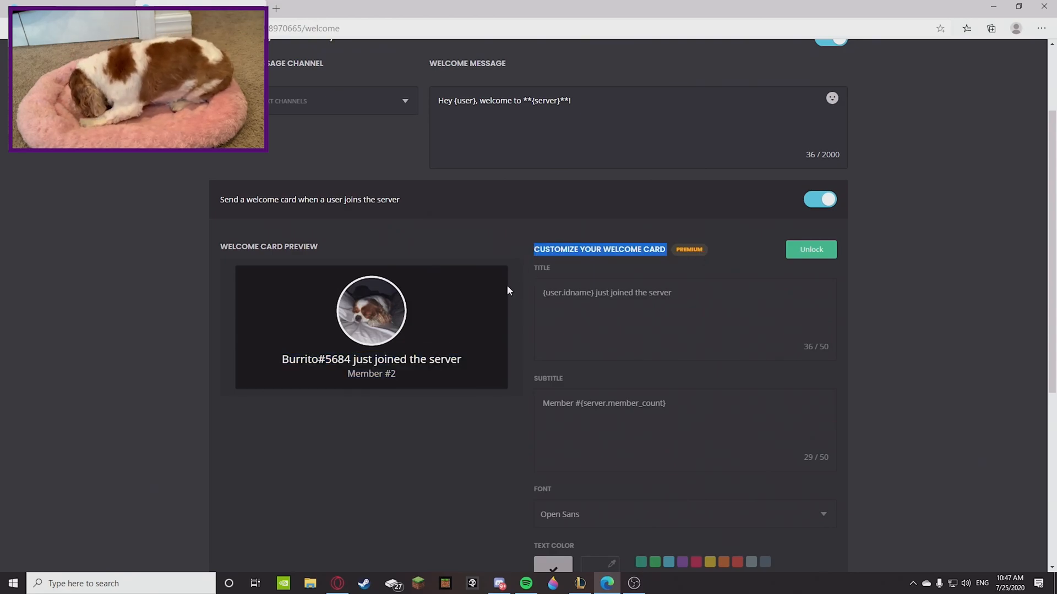
pyautogui.moveTo(517, 276)
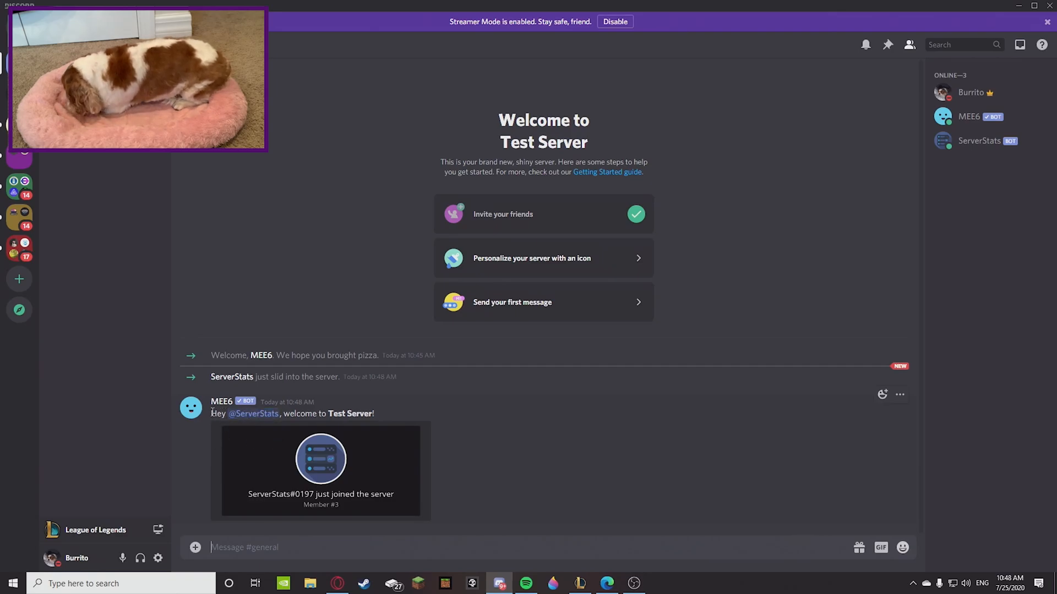
pyautogui.moveTo(212, 414); pyautogui.dragTo(381, 414)
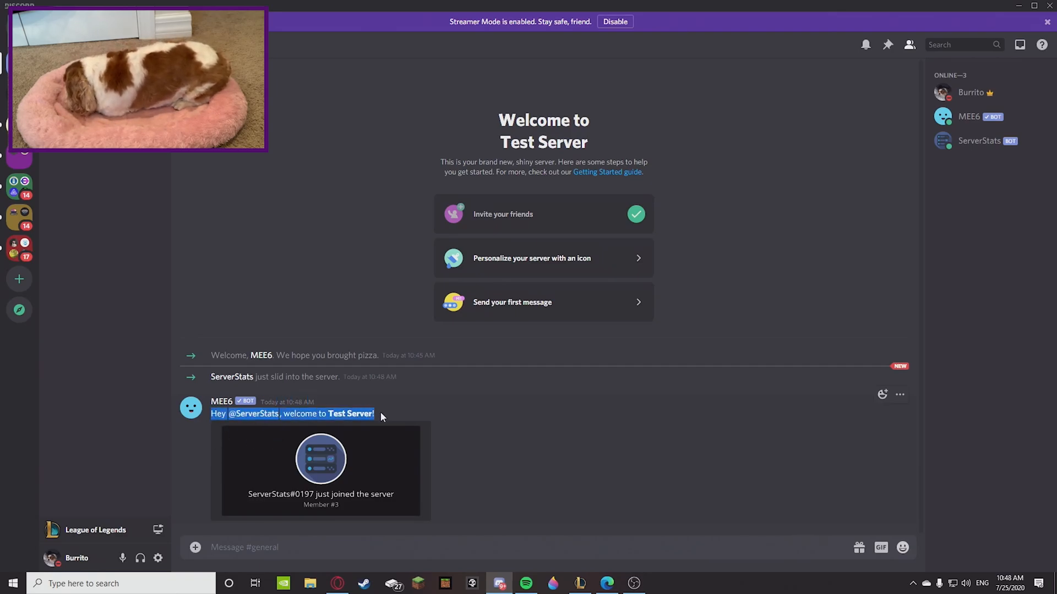
pyautogui.click(350, 413)
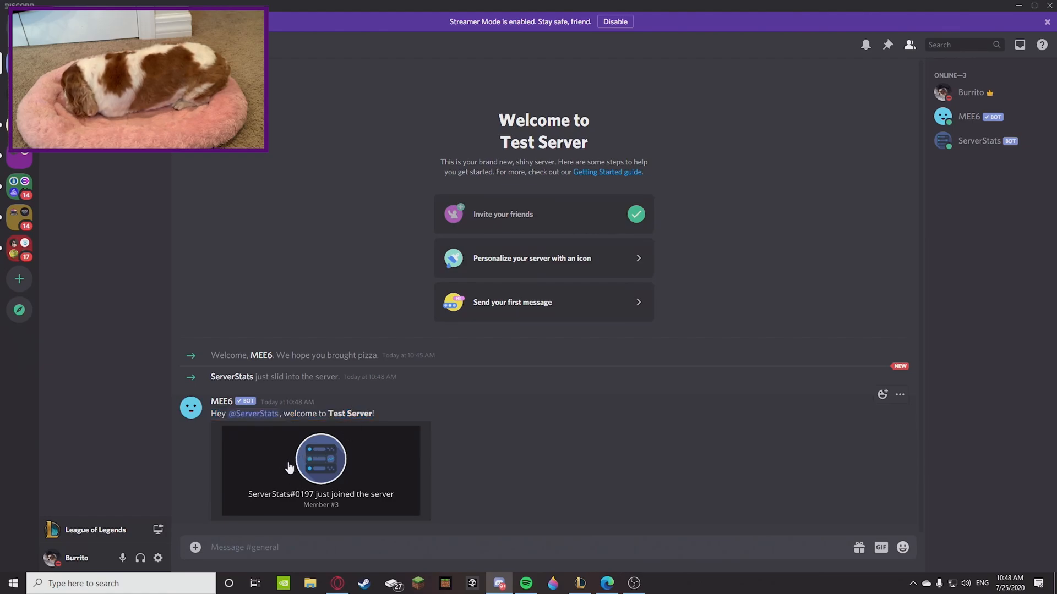
pyautogui.moveTo(274, 456)
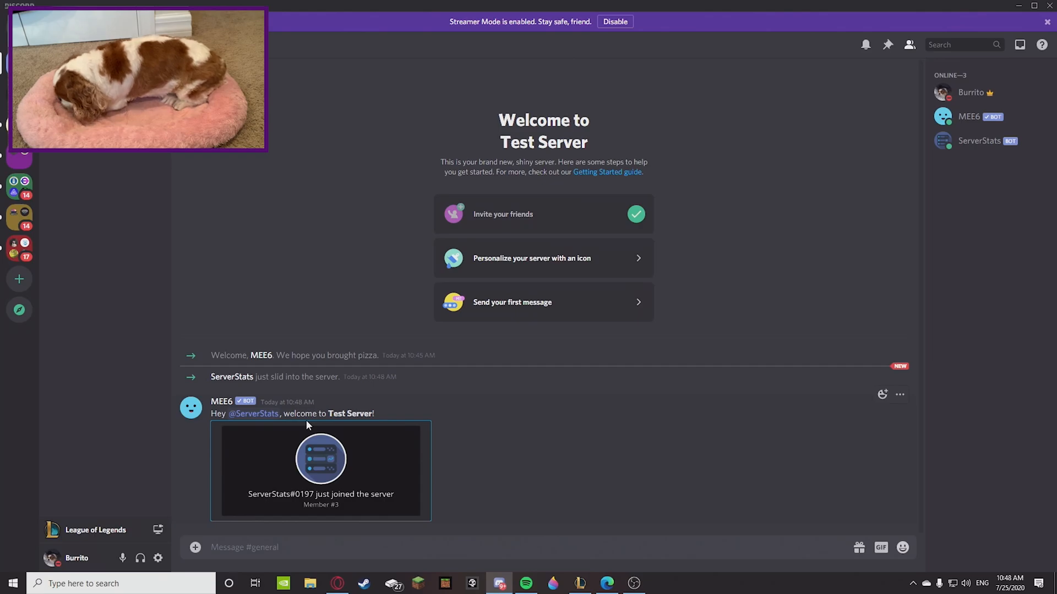
pyautogui.moveTo(443, 139)
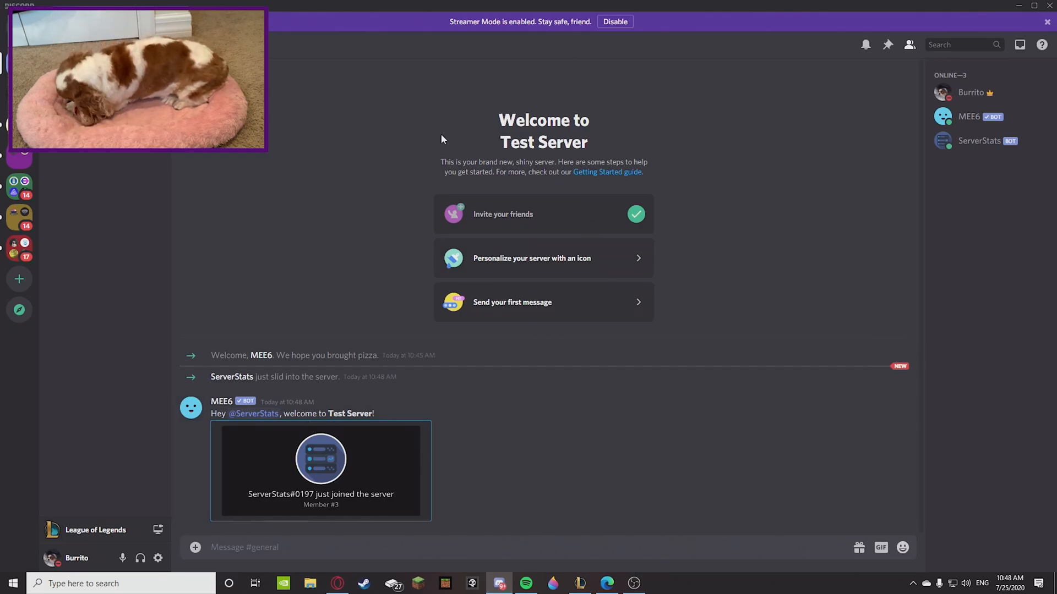
pyautogui.moveTo(902, 165)
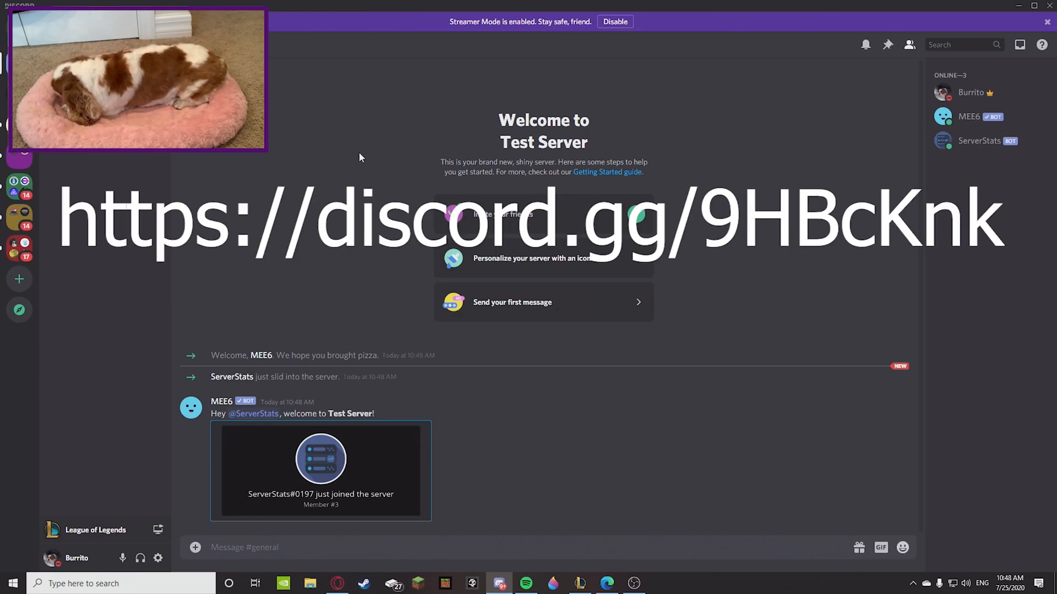
pyautogui.moveTo(425, 104)
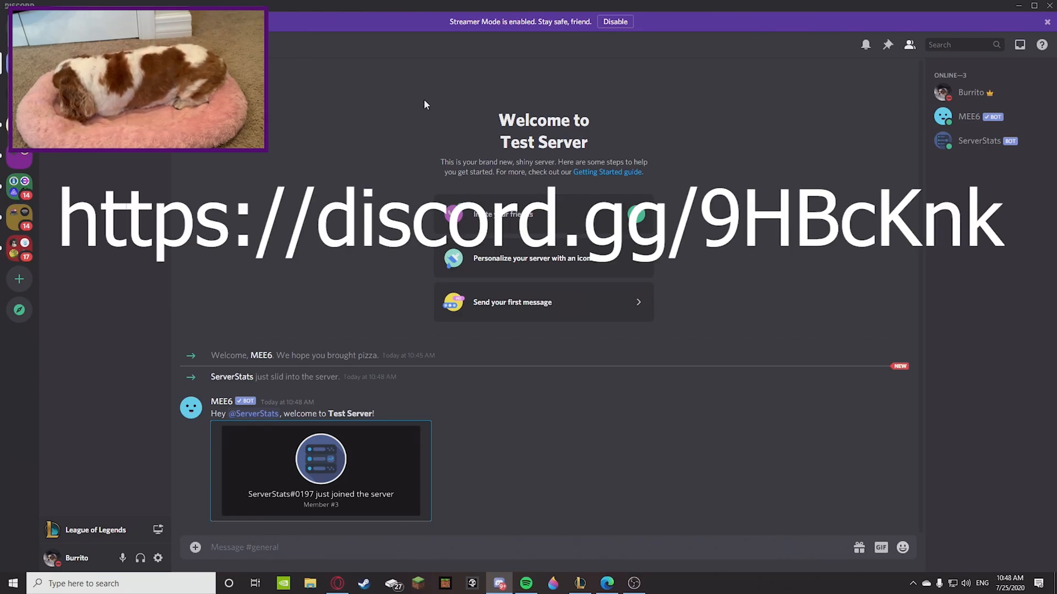